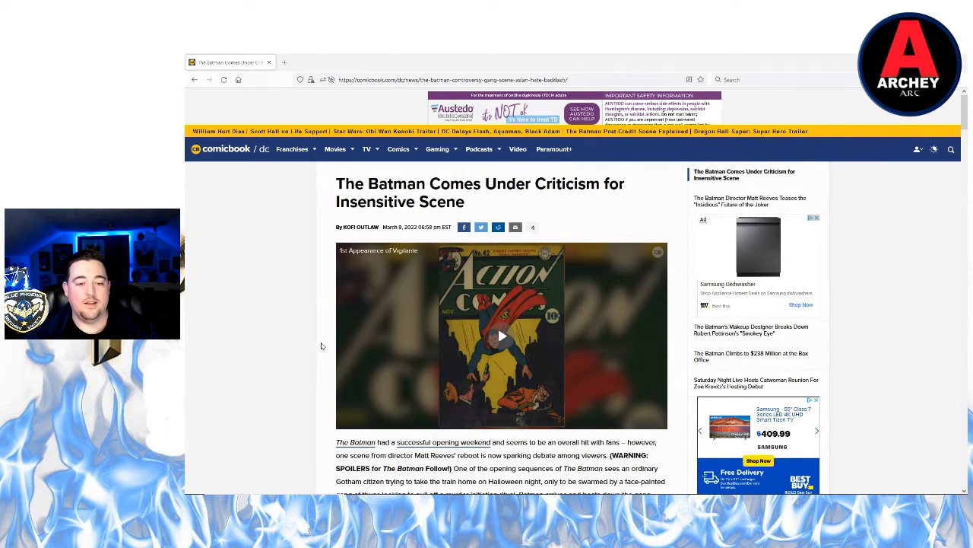
scroll(down, 3)
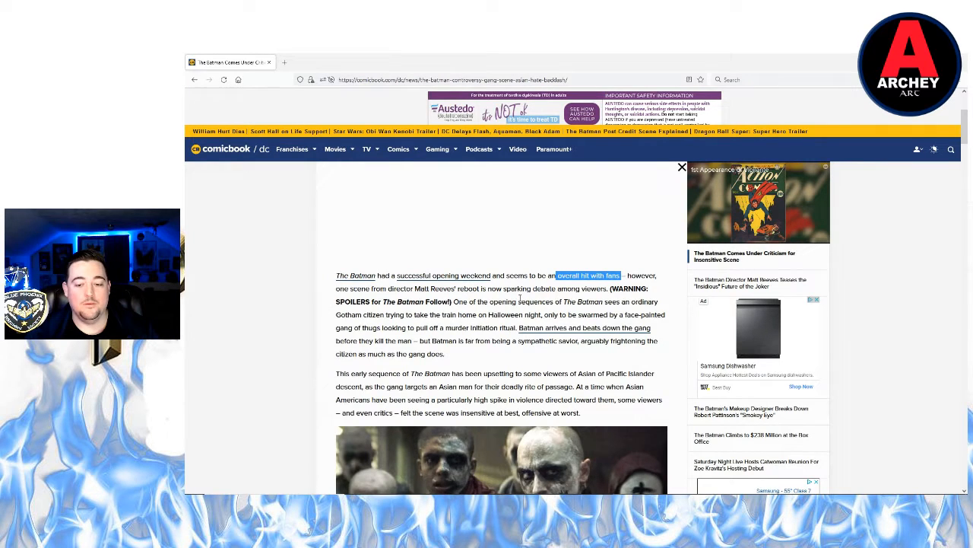
scroll(down, 3)
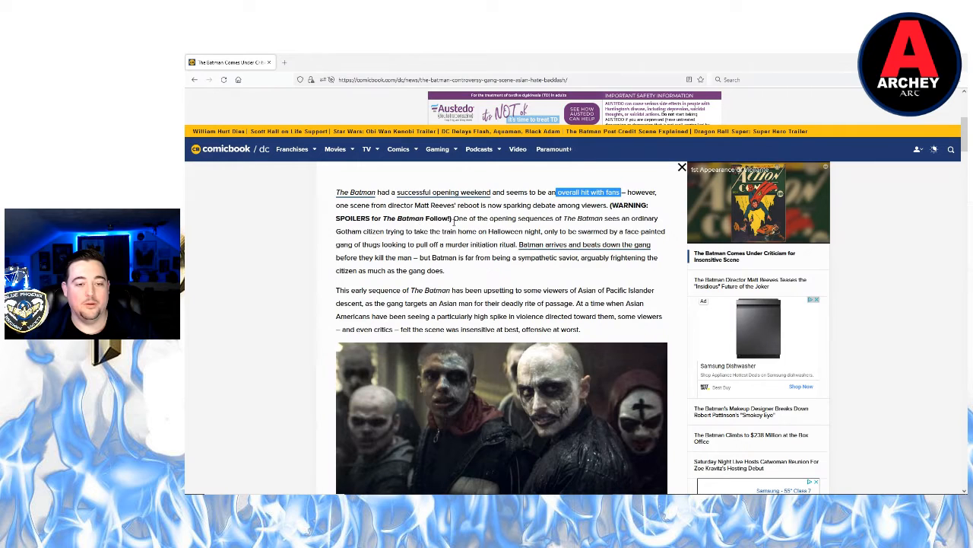
mouse_move(492, 280)
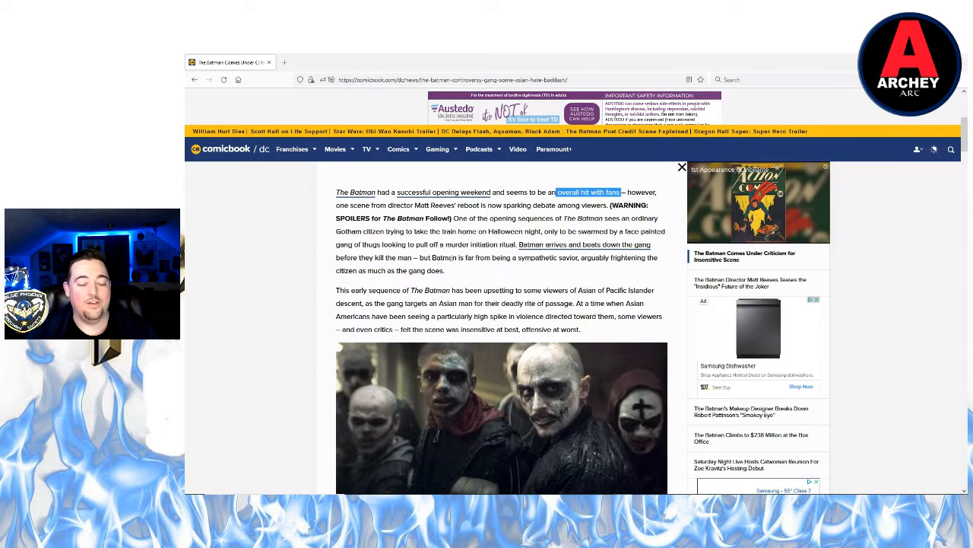
scroll(down, 3)
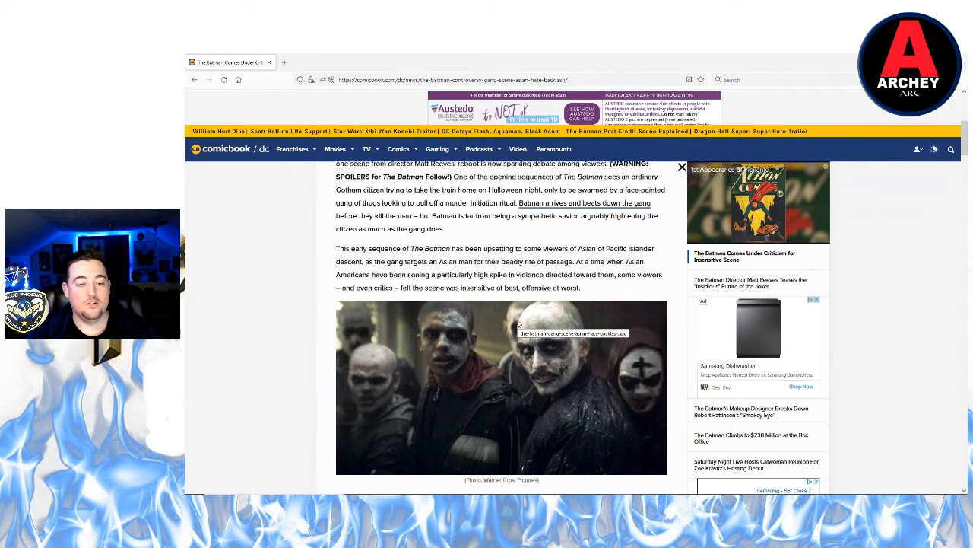
mouse_move(536, 272)
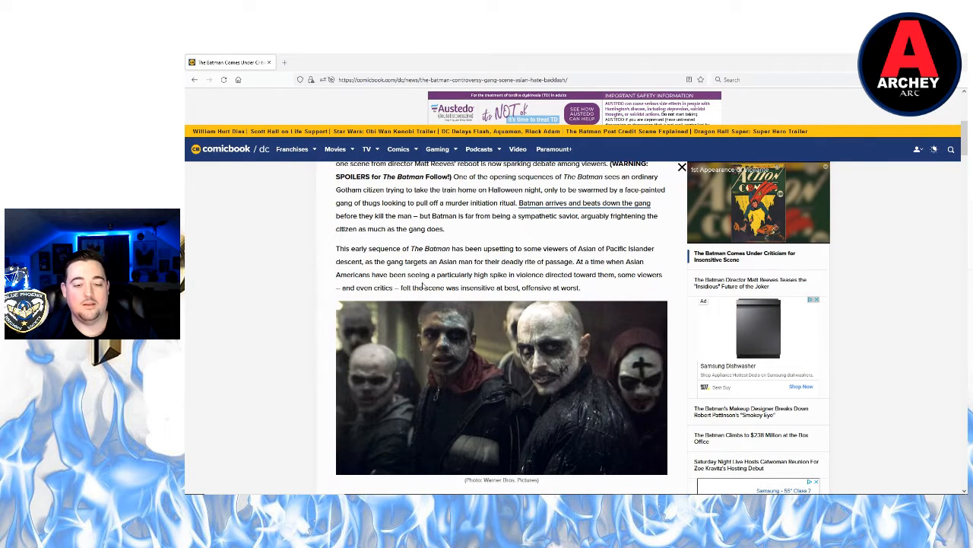
scroll(down, 3)
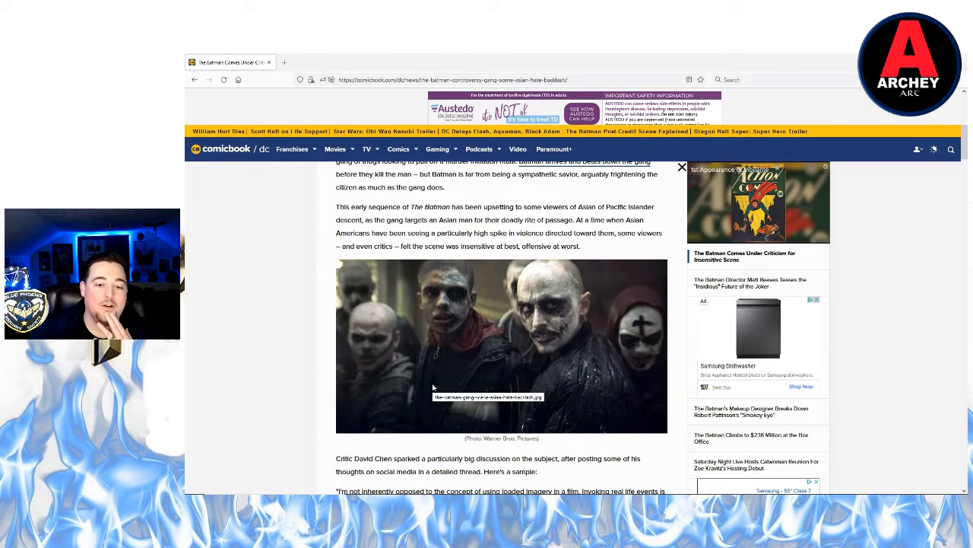
mouse_move(403, 374)
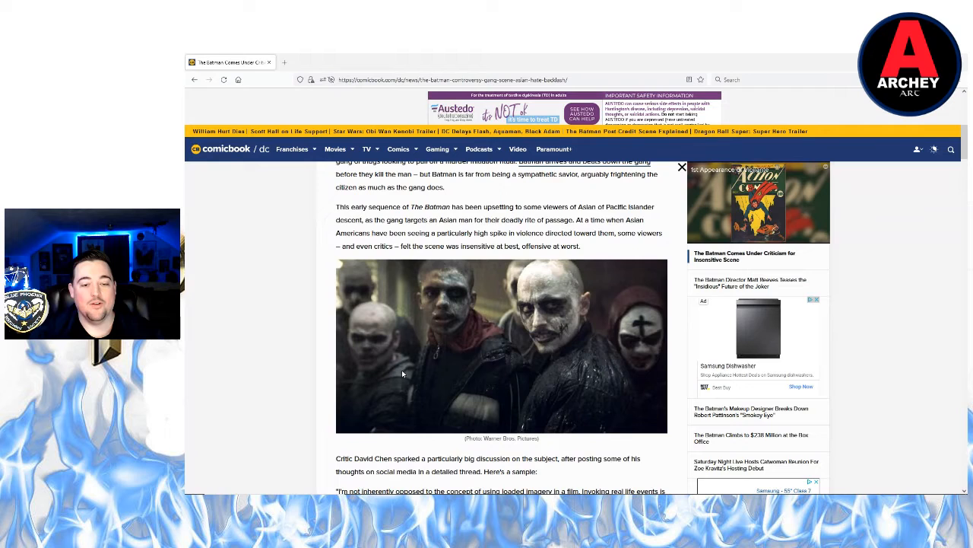
mouse_move(562, 250)
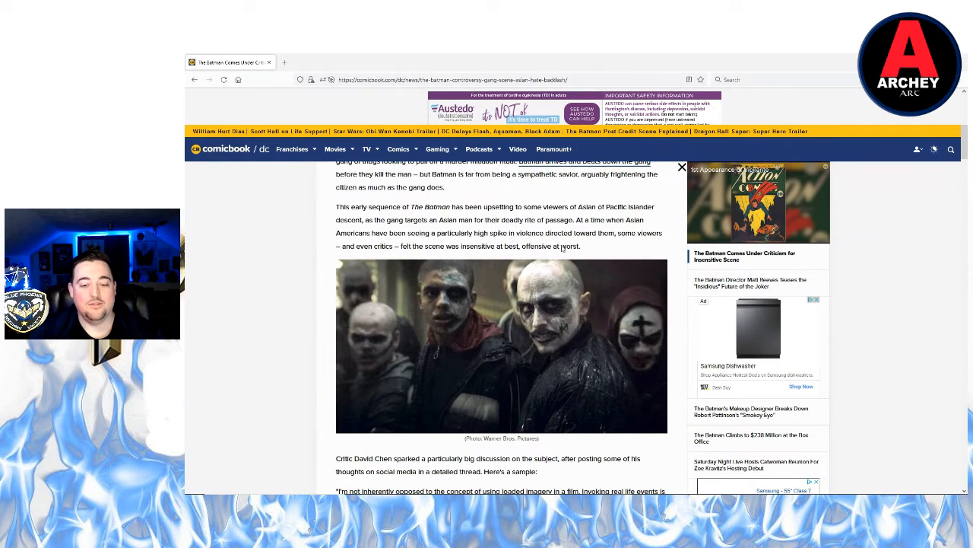
scroll(down, 3)
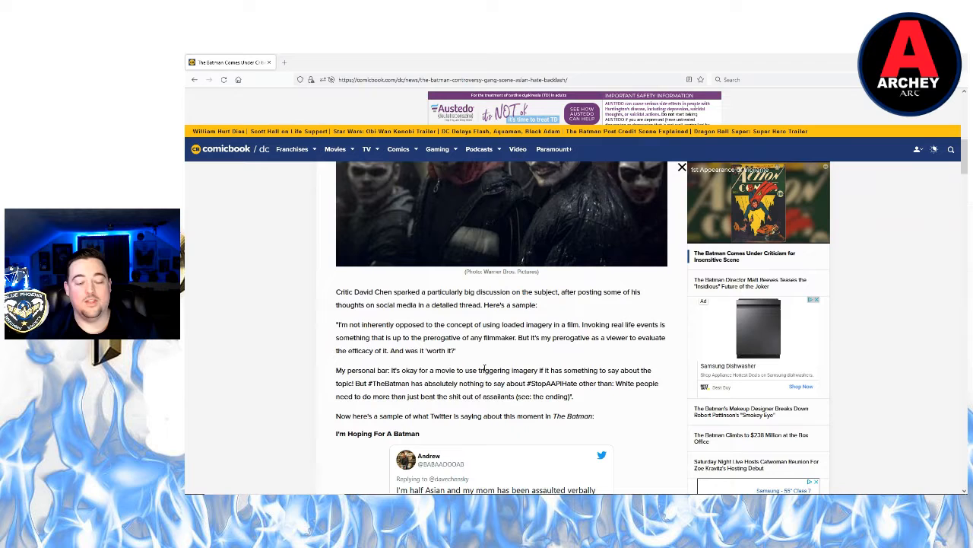
scroll(down, 3)
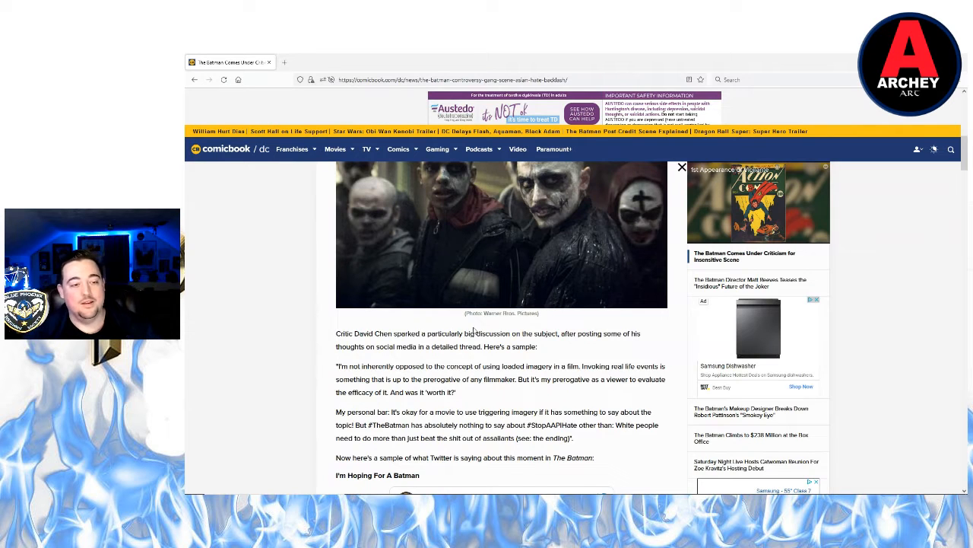
scroll(down, 3)
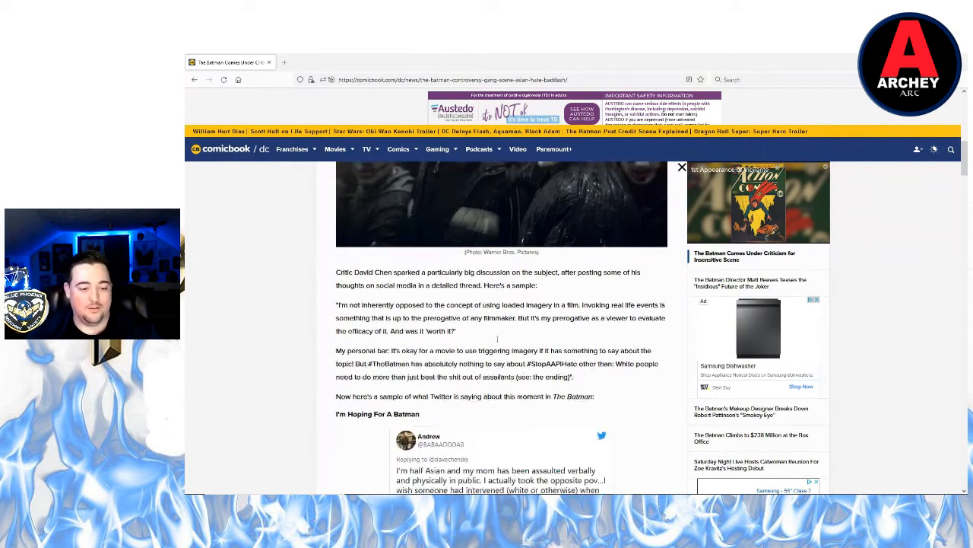
scroll(down, 3)
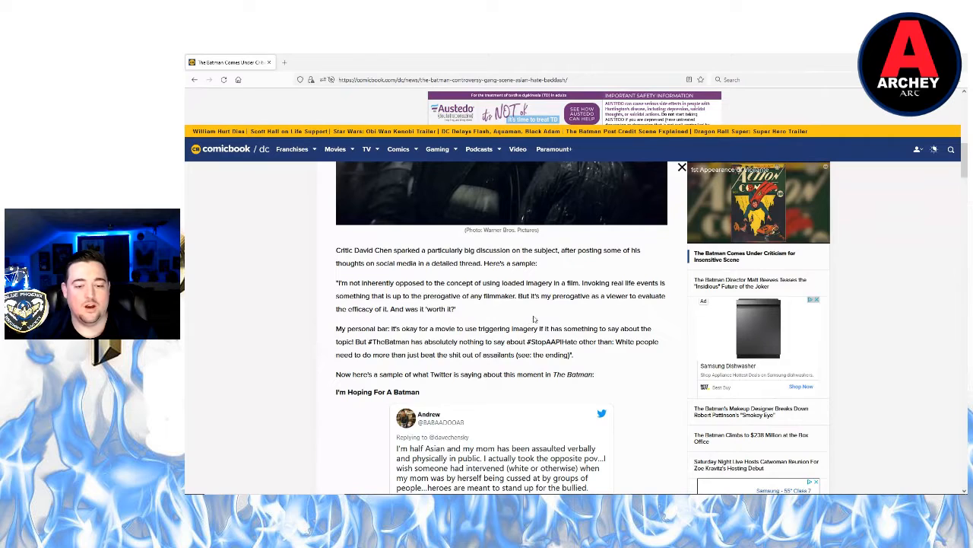
mouse_move(532, 324)
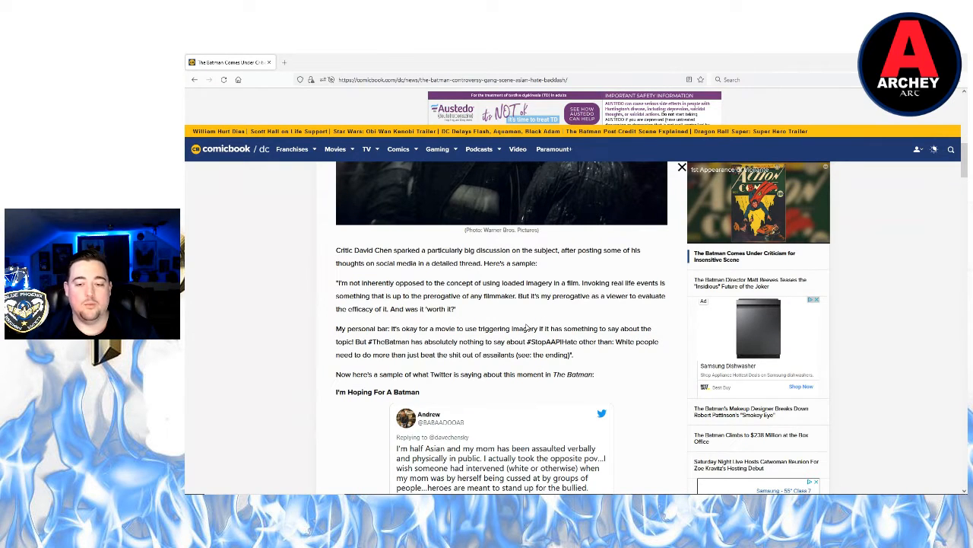
mouse_move(496, 320)
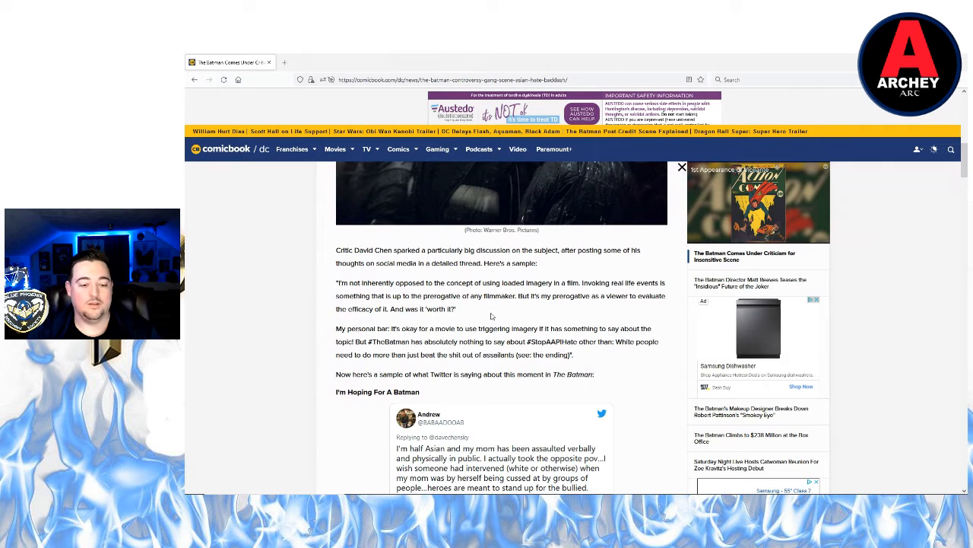
scroll(down, 3)
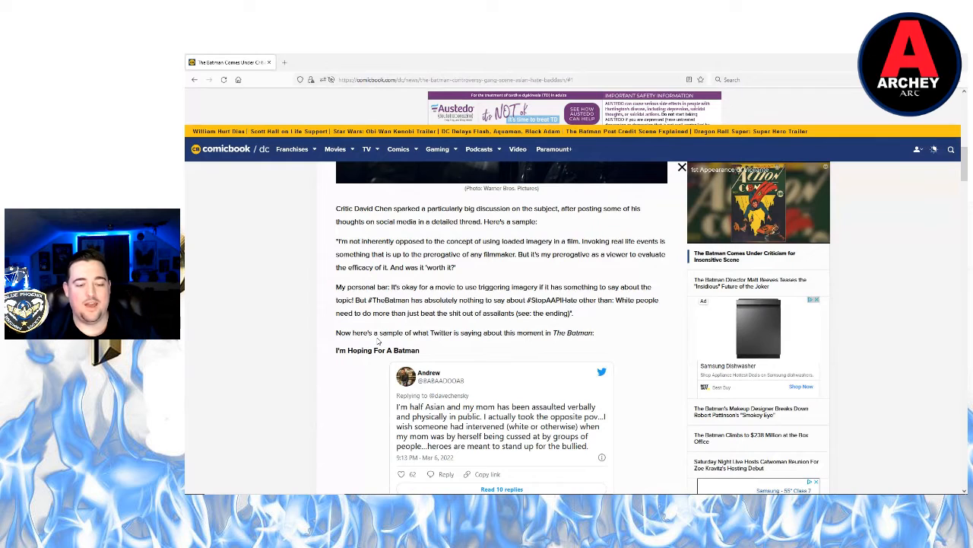
scroll(down, 3)
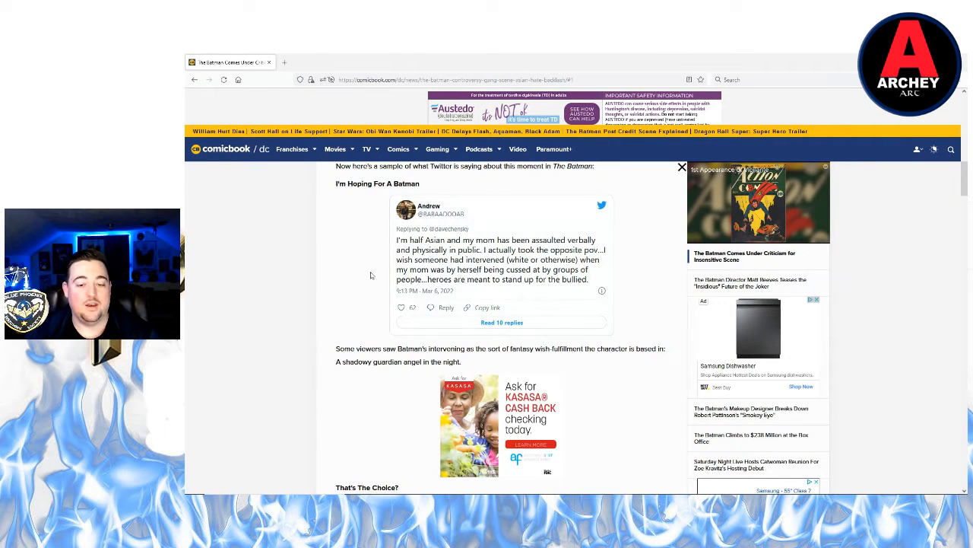
mouse_move(357, 275)
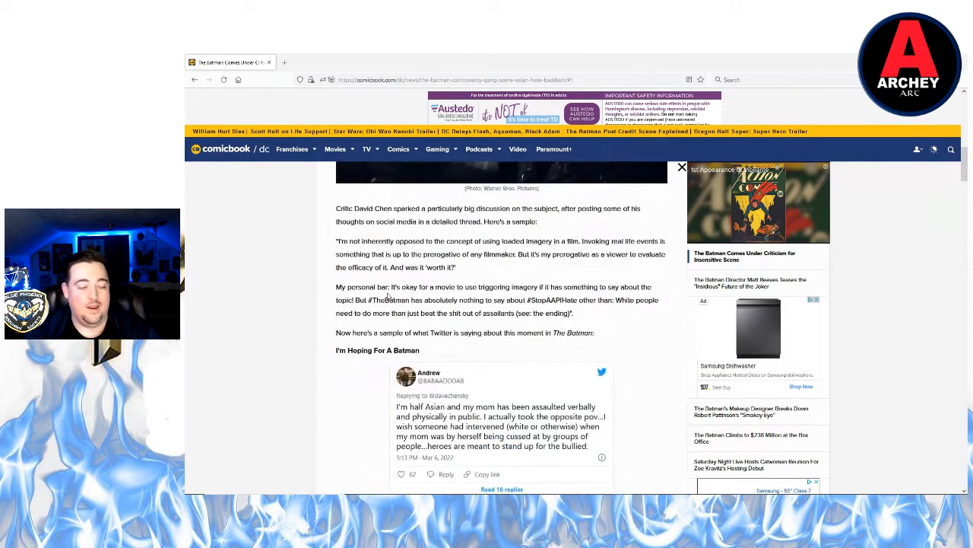
scroll(up, 3)
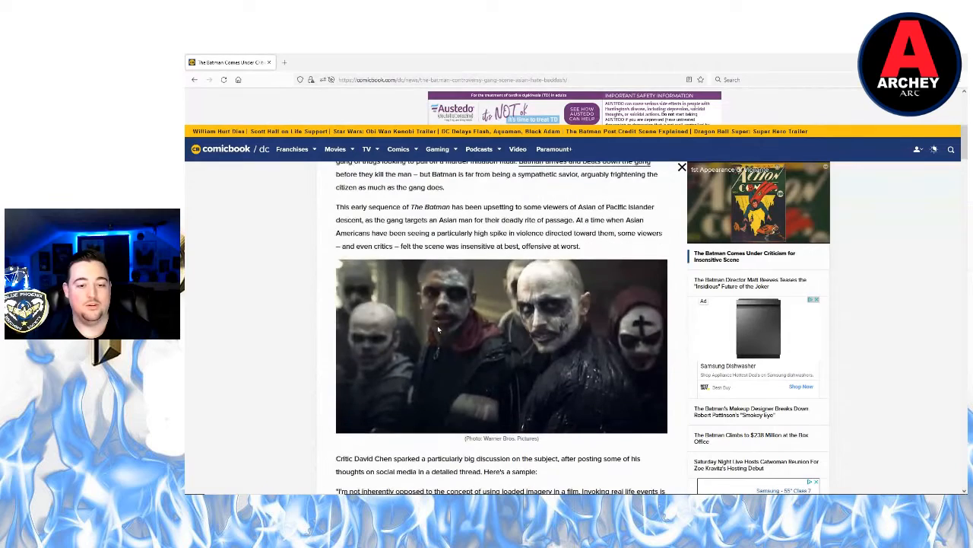
scroll(down, 3)
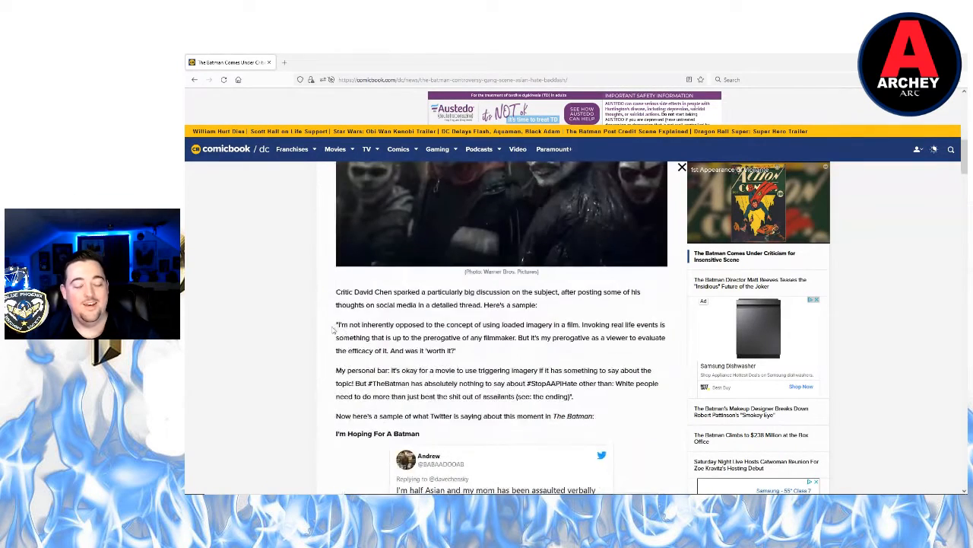
scroll(down, 3)
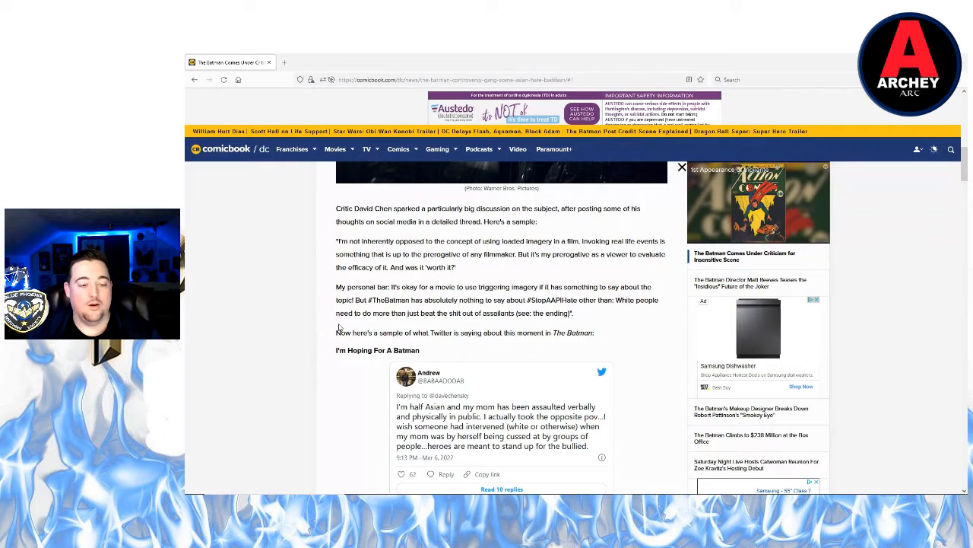
scroll(down, 3)
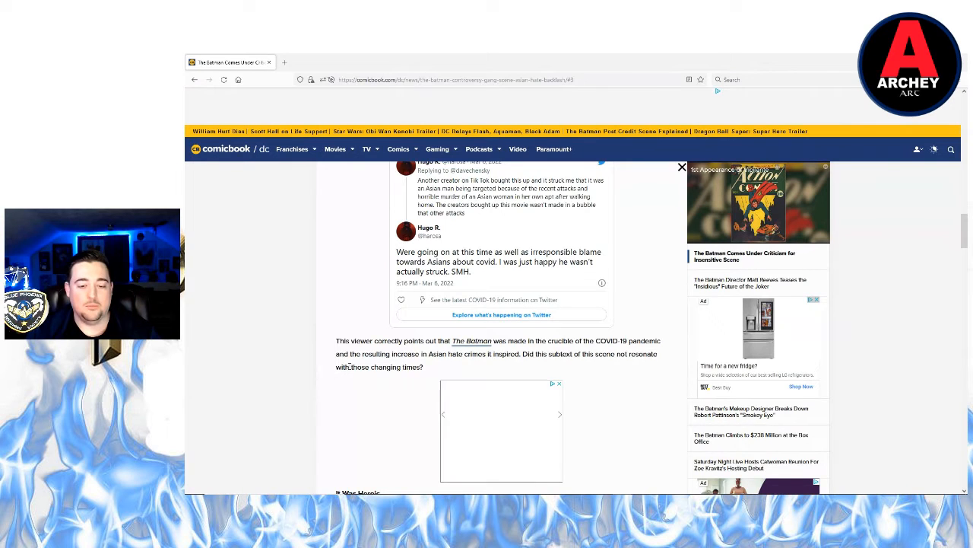
scroll(down, 3)
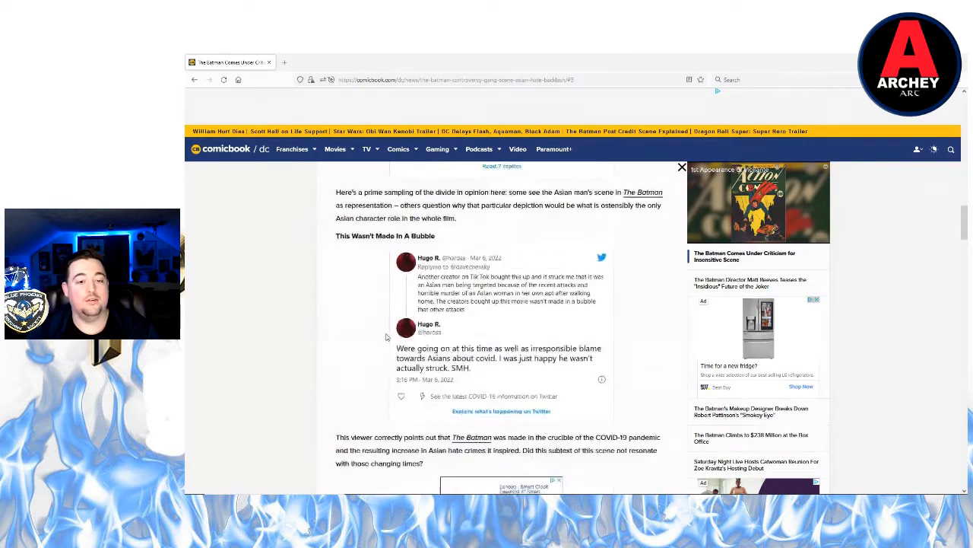
scroll(up, 3)
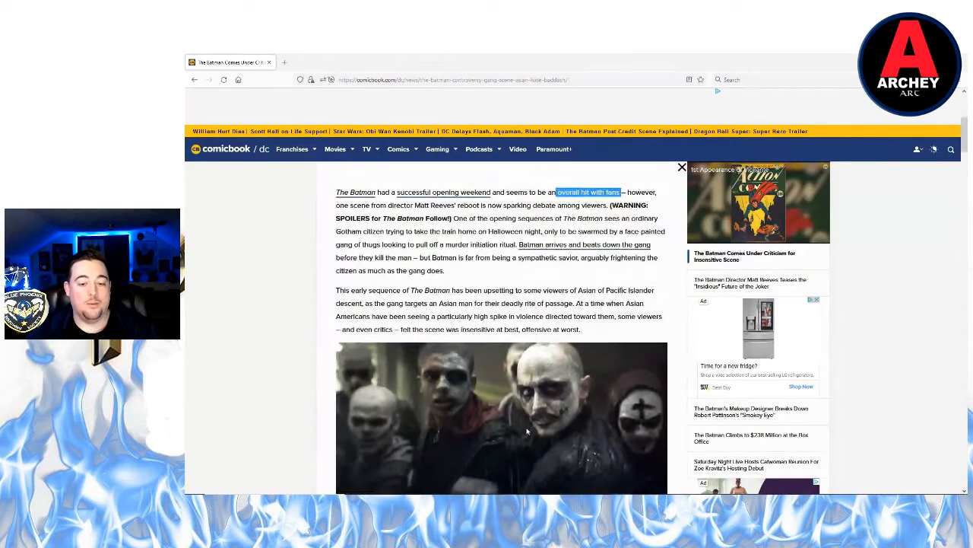
scroll(down, 3)
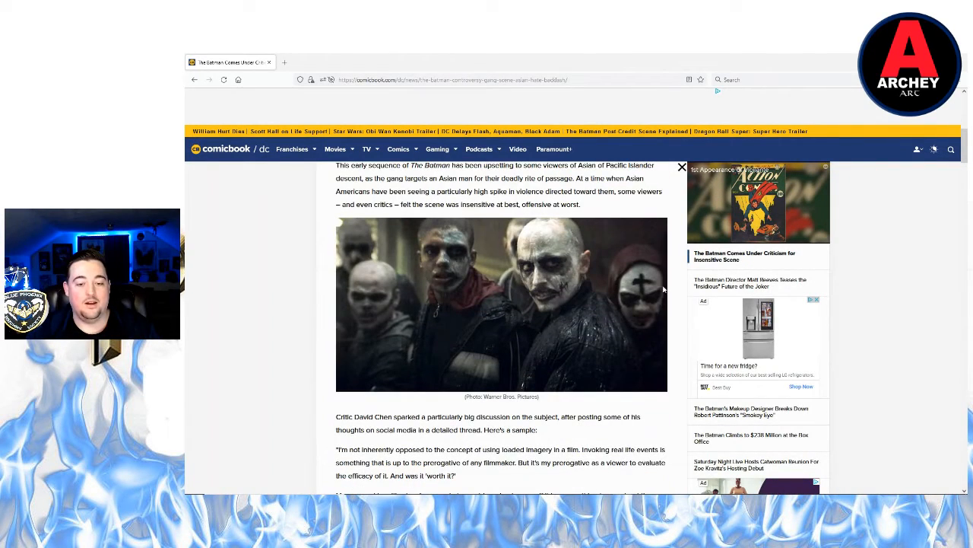
scroll(down, 3)
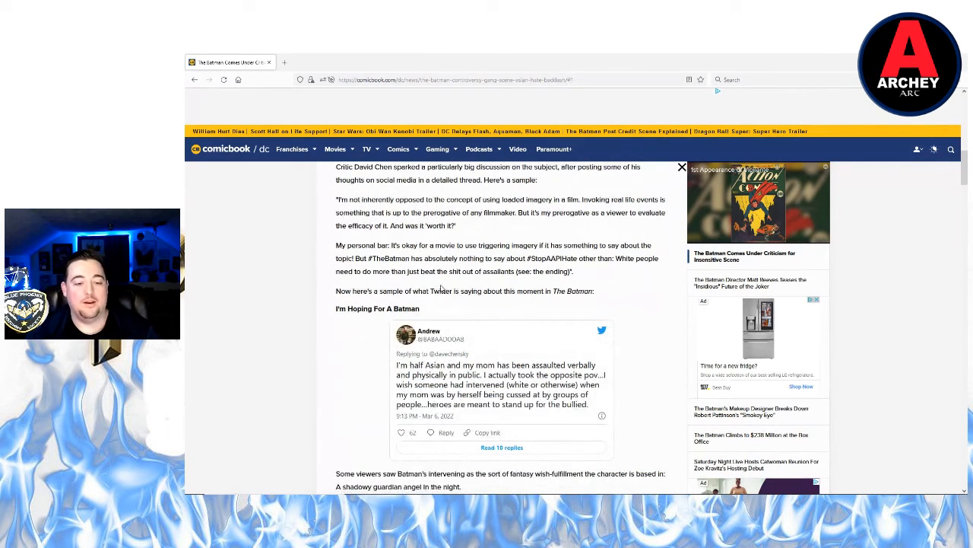
scroll(down, 3)
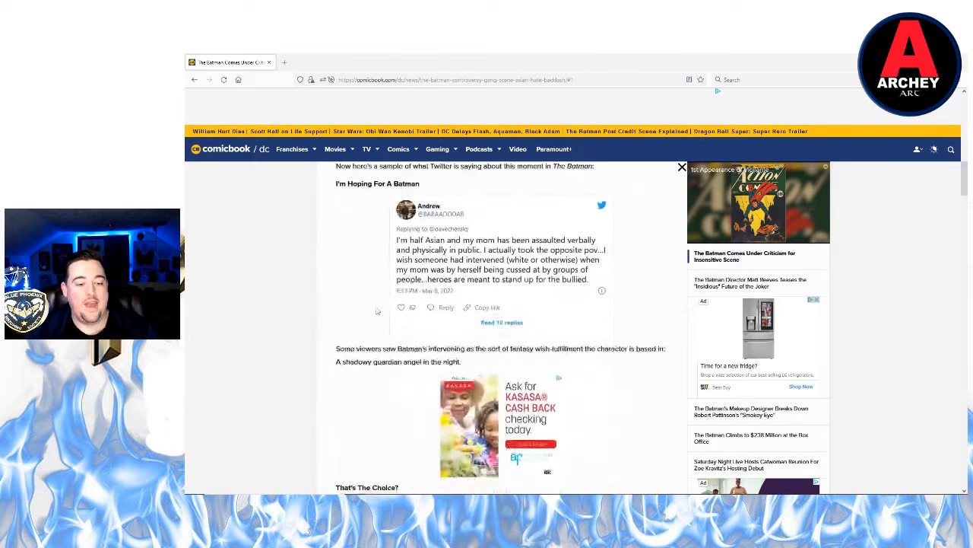
scroll(down, 3)
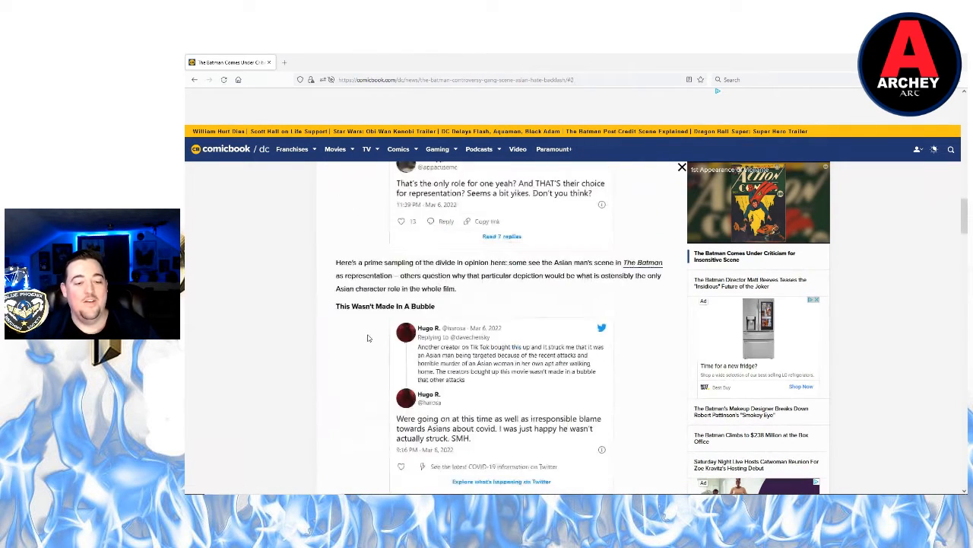
scroll(down, 3)
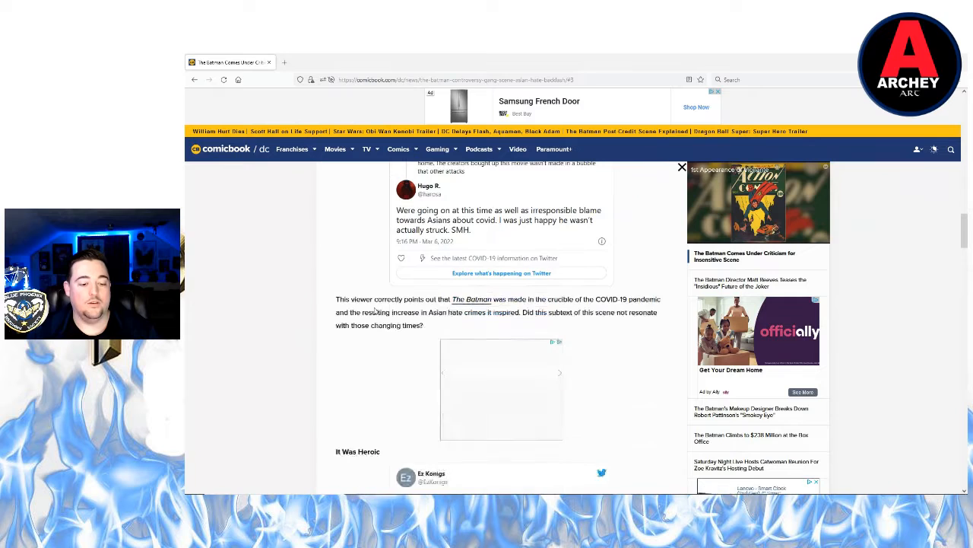
scroll(down, 3)
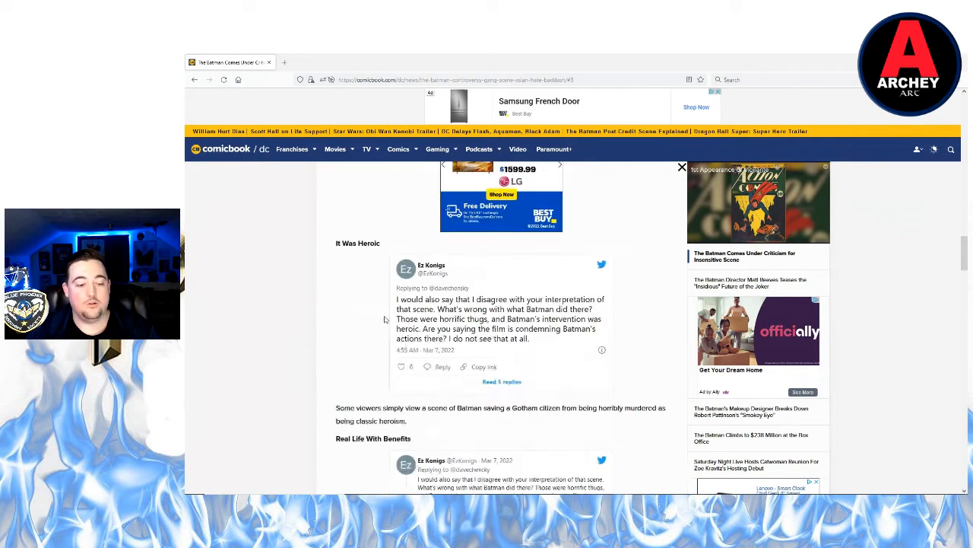
scroll(down, 3)
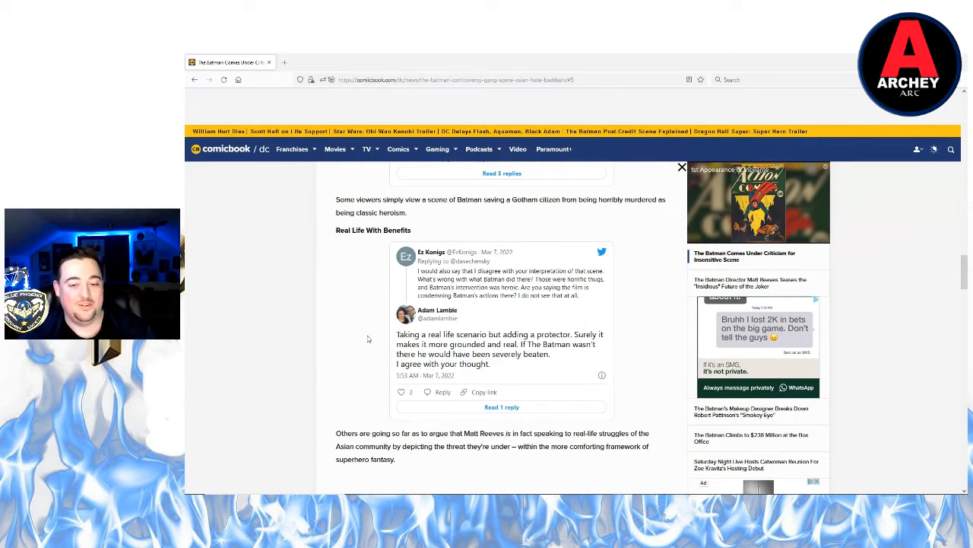
scroll(down, 3)
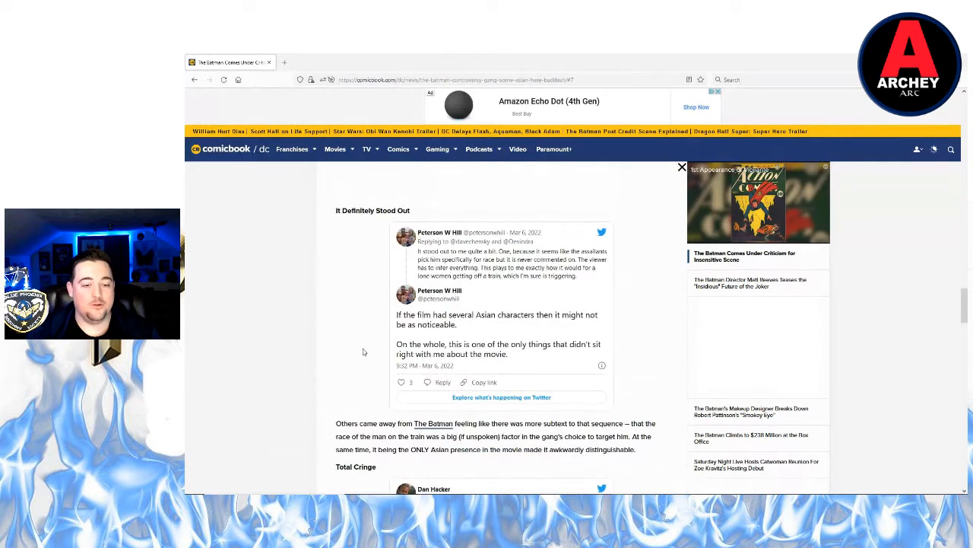
scroll(down, 3)
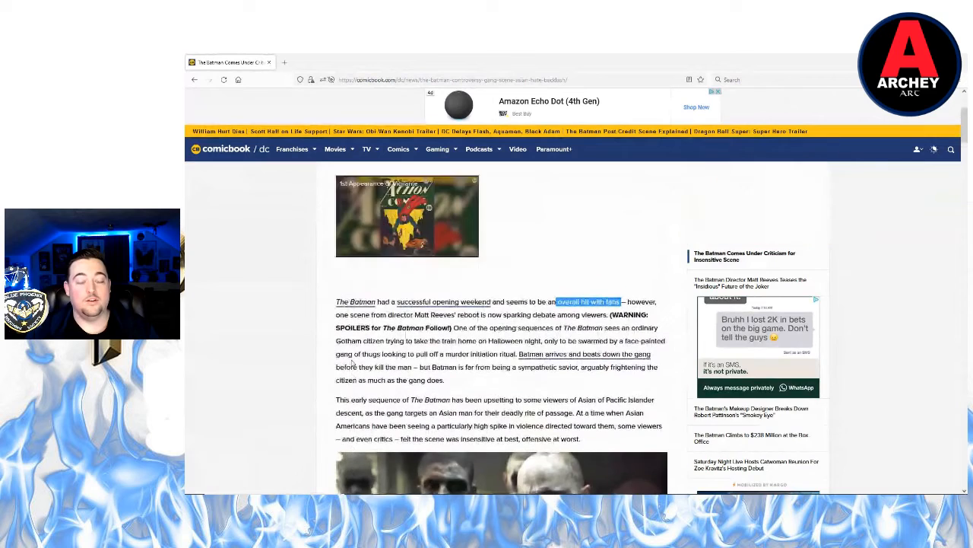
scroll(down, 3)
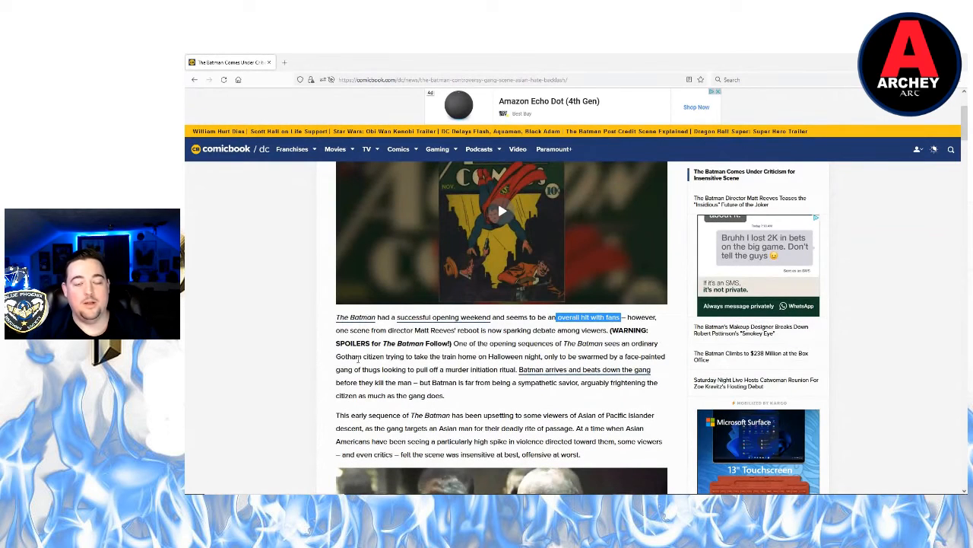